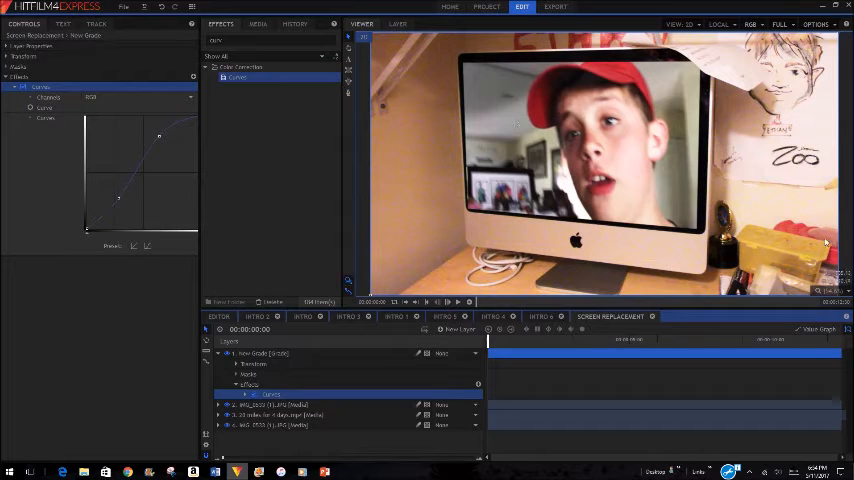
# Apply the Quad Warp effect to the video clip layer.
pyautogui.click(253, 364)
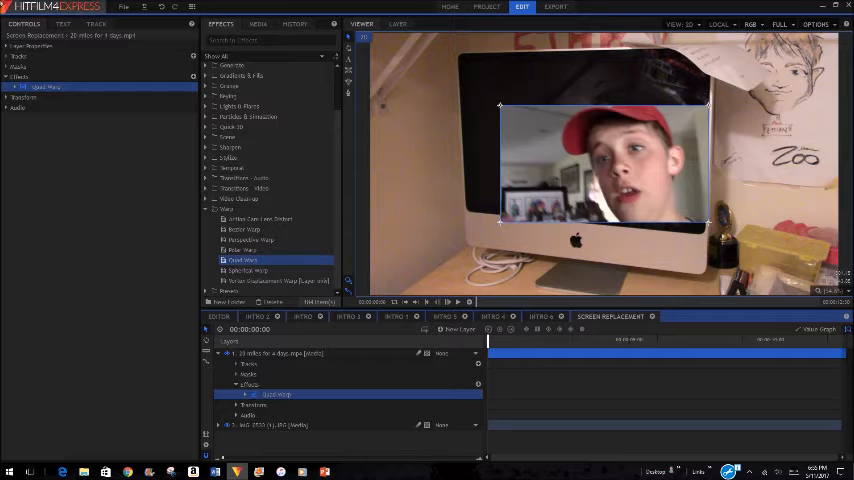
# Align the video's Quad Warp corners to the iMac display, scaling footage to about 157%.
pyautogui.click(45, 88)
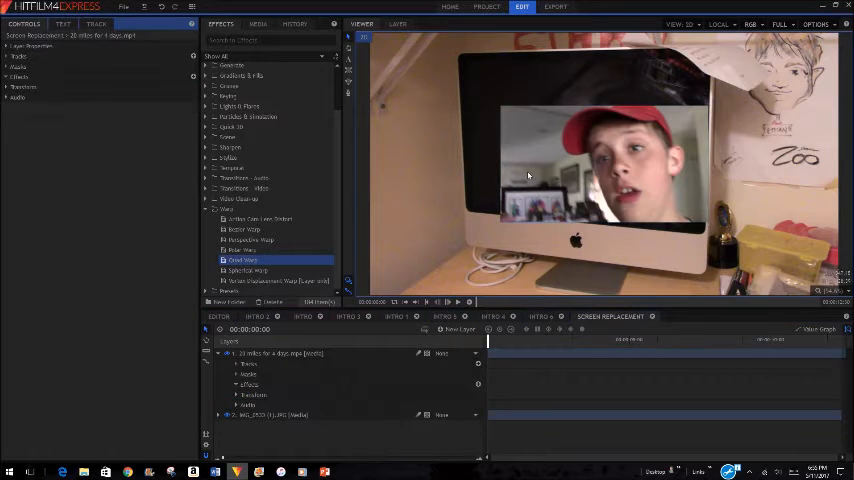
pyautogui.click(280, 353)
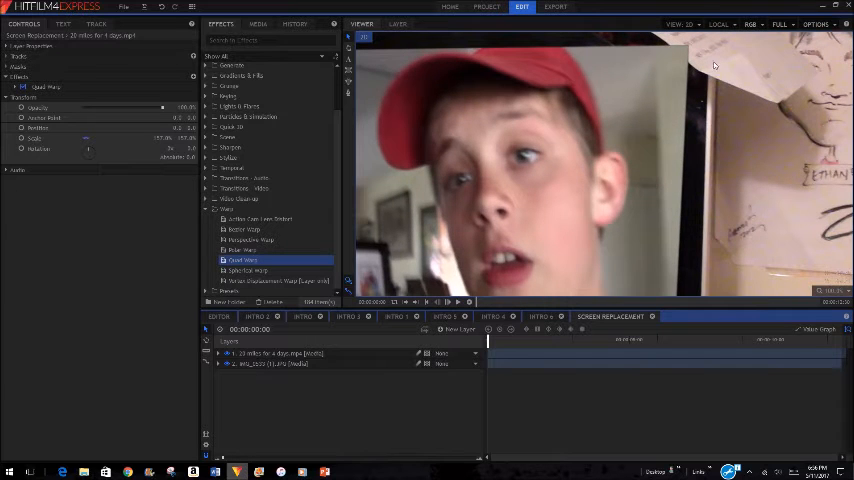
# Set the viewer zoom to Fit and select the IMG_2533 photo layer for duplicating.
pyautogui.click(830, 291)
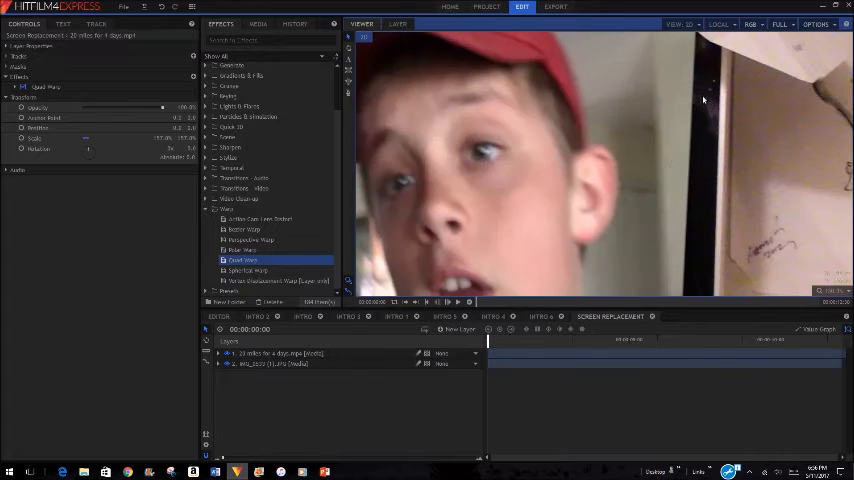
pyautogui.click(834, 291)
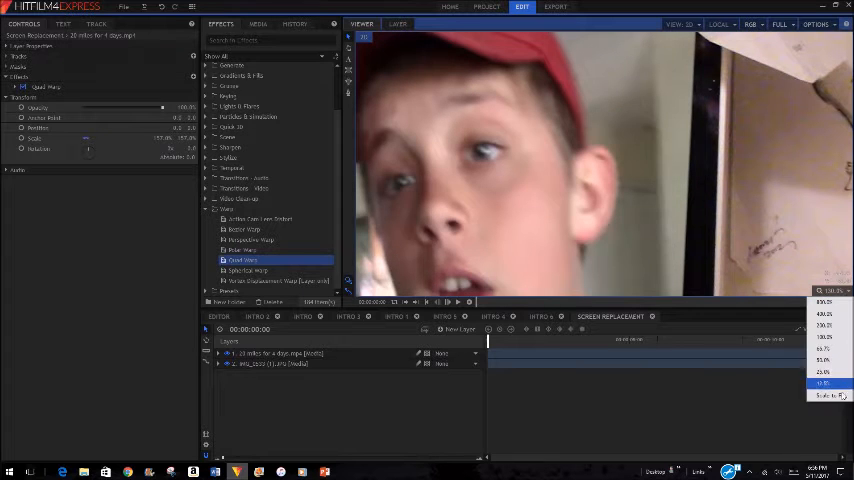
pyautogui.click(822, 384)
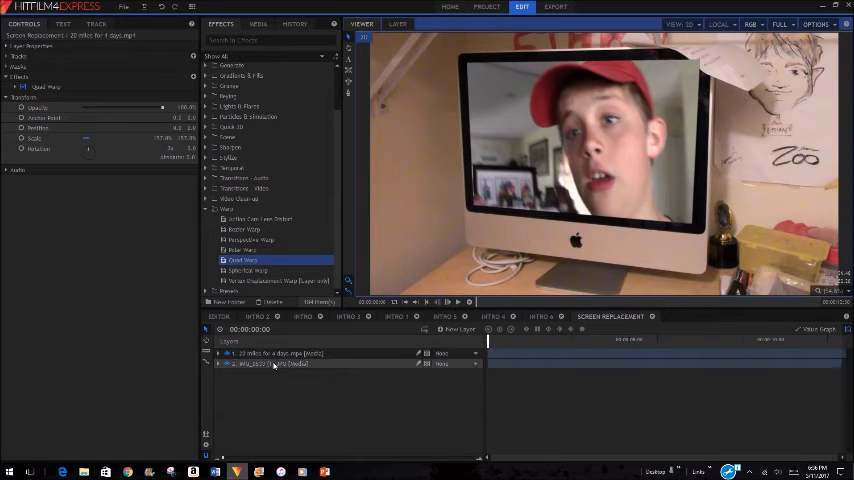
pyautogui.click(270, 363)
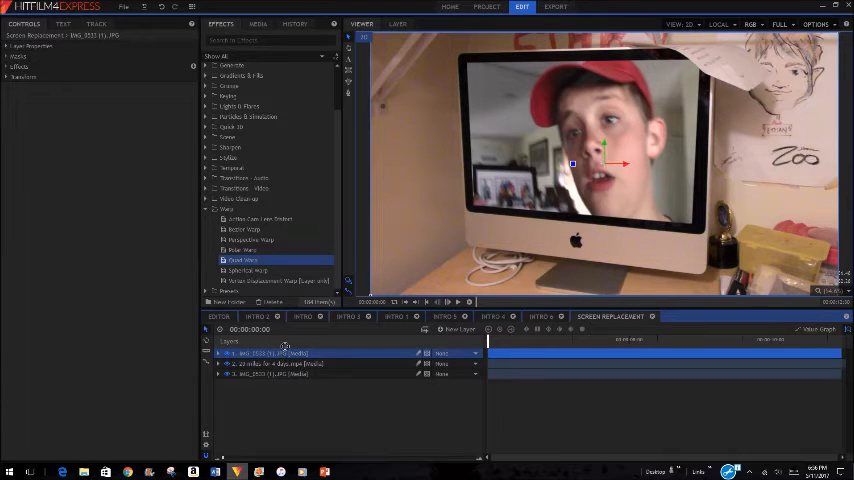
# Expand the top photo copy's Layer Properties to reach its blend setting.
pyautogui.click(280, 363)
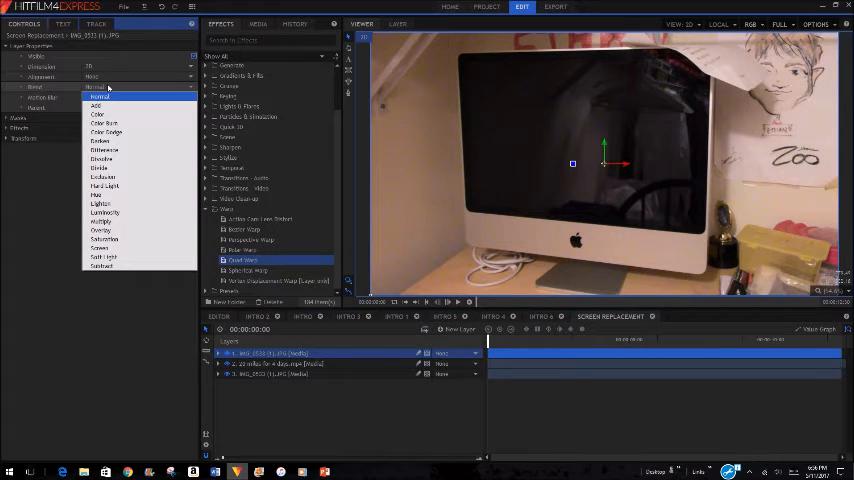
# Set the top photo copy's blend mode to Lighten.
pyautogui.click(97, 106)
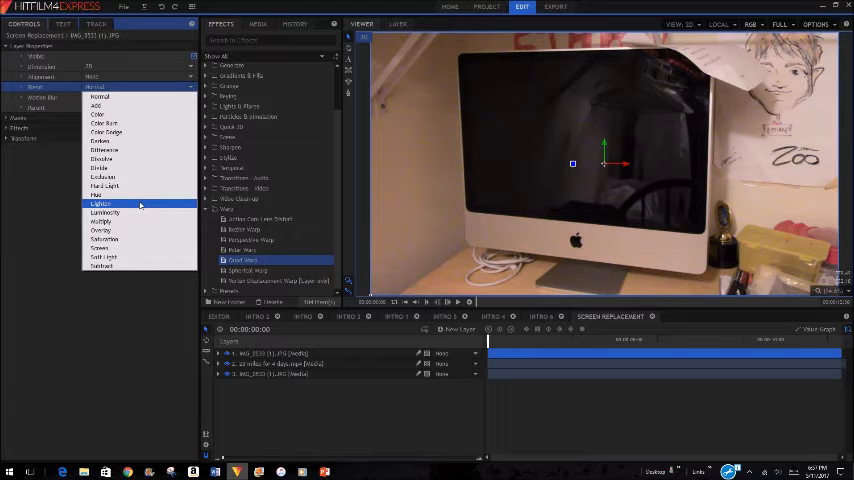
pyautogui.click(101, 204)
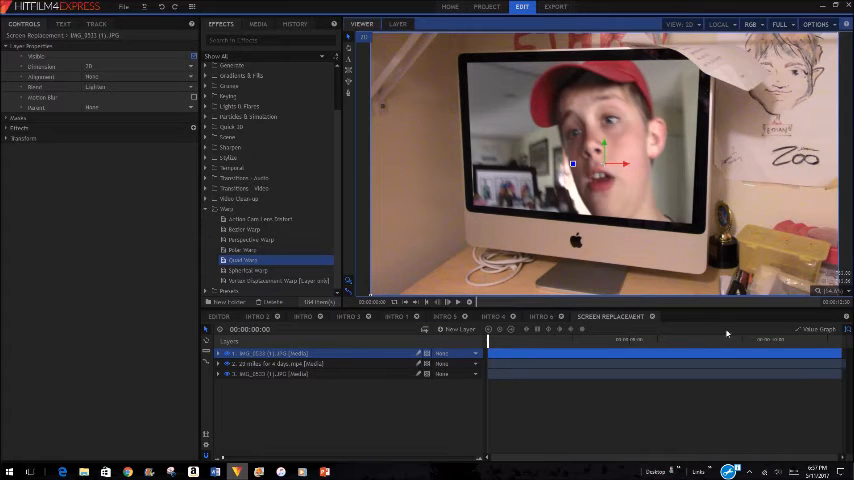
pyautogui.click(832, 291)
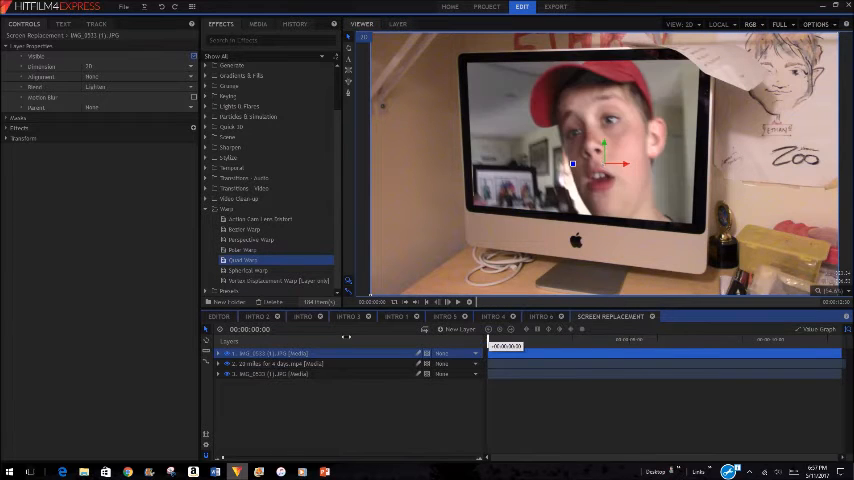
pyautogui.click(457, 302)
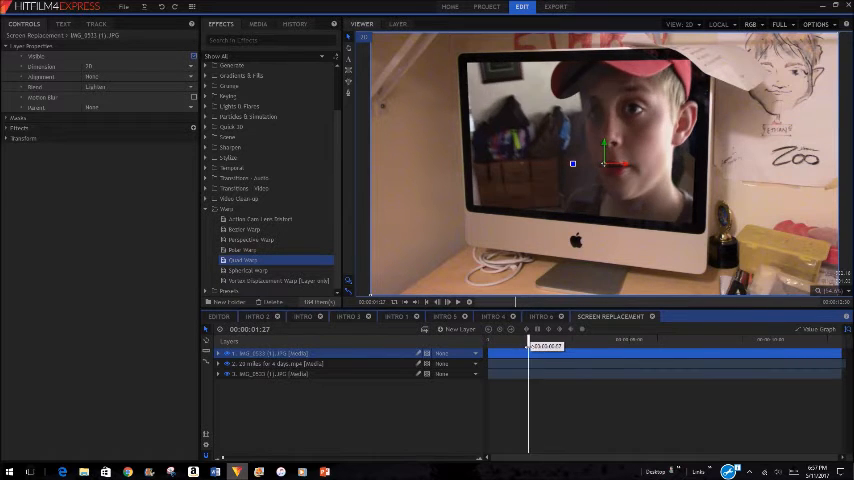
pyautogui.moveTo(528, 340); pyautogui.dragTo(537, 340)
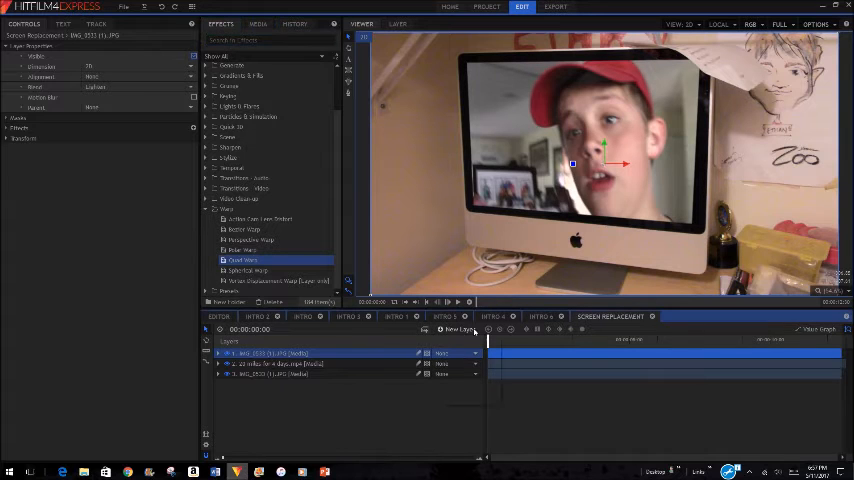
# Add a grading layer with an S-curve Curves correction and play the composite.
pyautogui.click(456, 330)
pyautogui.write('curv')
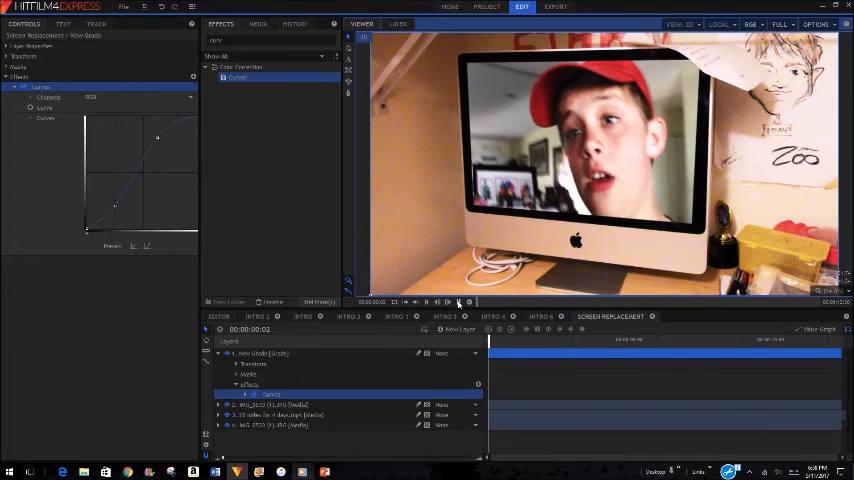
pyautogui.click(547, 340)
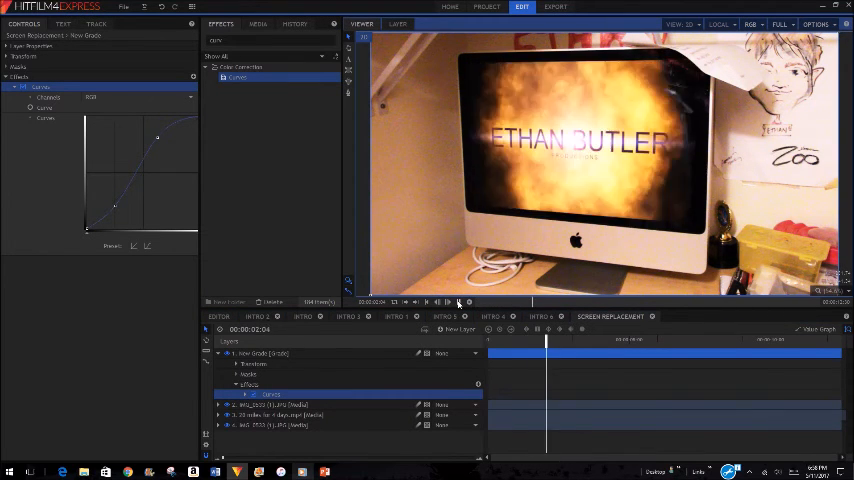